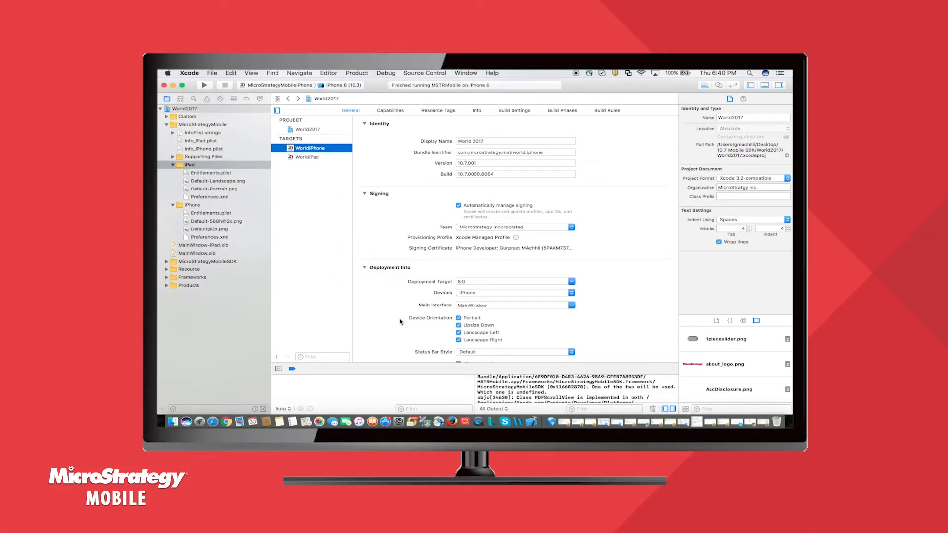
Step: View the iPhoneLaunchImage set in Images.xcassets, showing the red Retina HD launch image slot
scroll(down, 3)
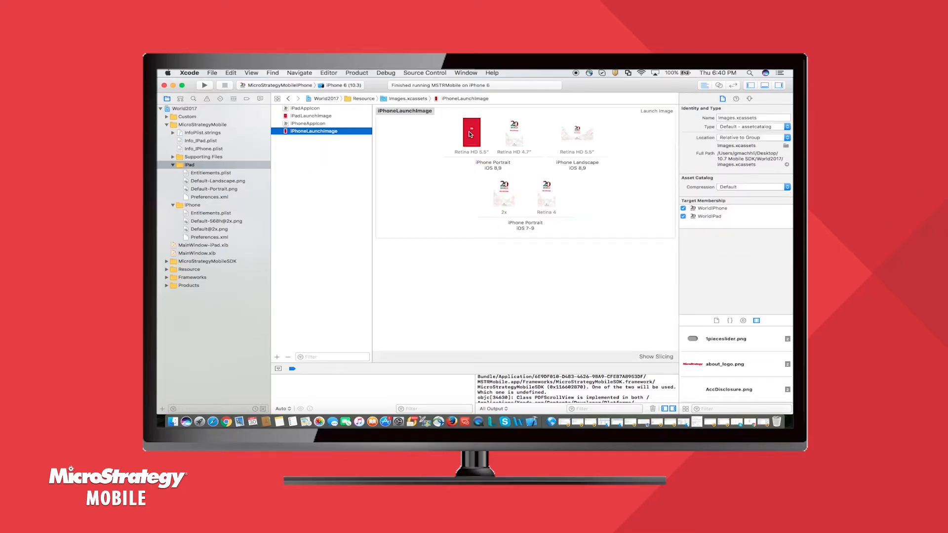
Step: Check the Retina HD 5.5" launch image and replace it with the 20 Years of World splash
right_click(470, 133)
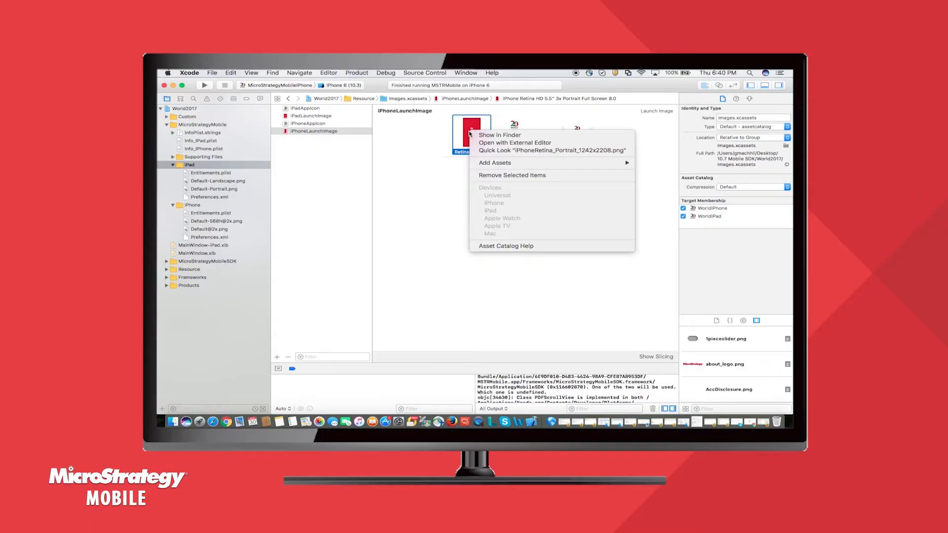
mouse_move(539, 153)
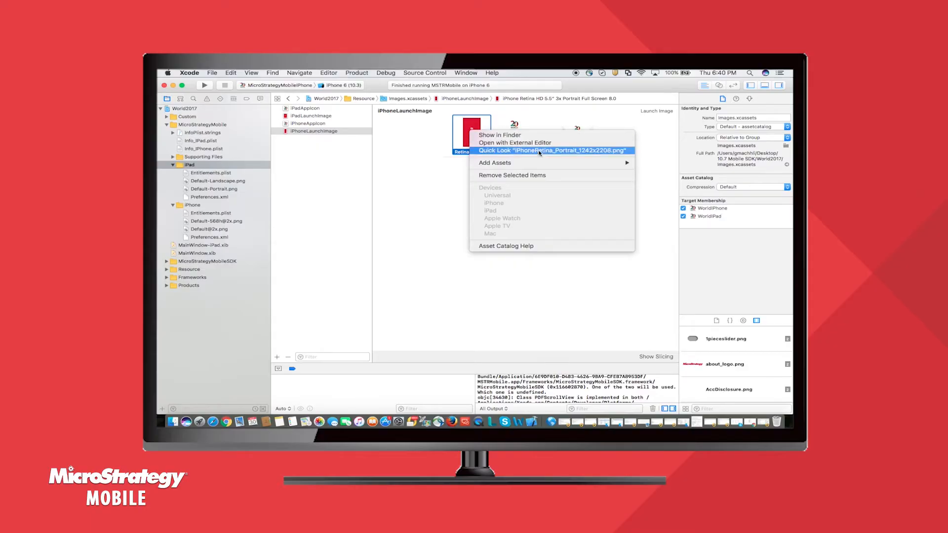
click(499, 134)
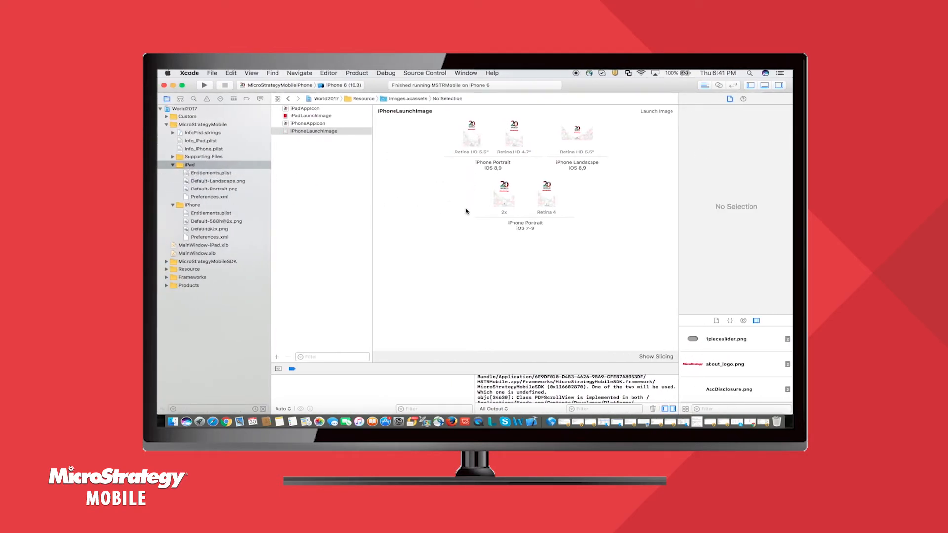
mouse_move(325, 177)
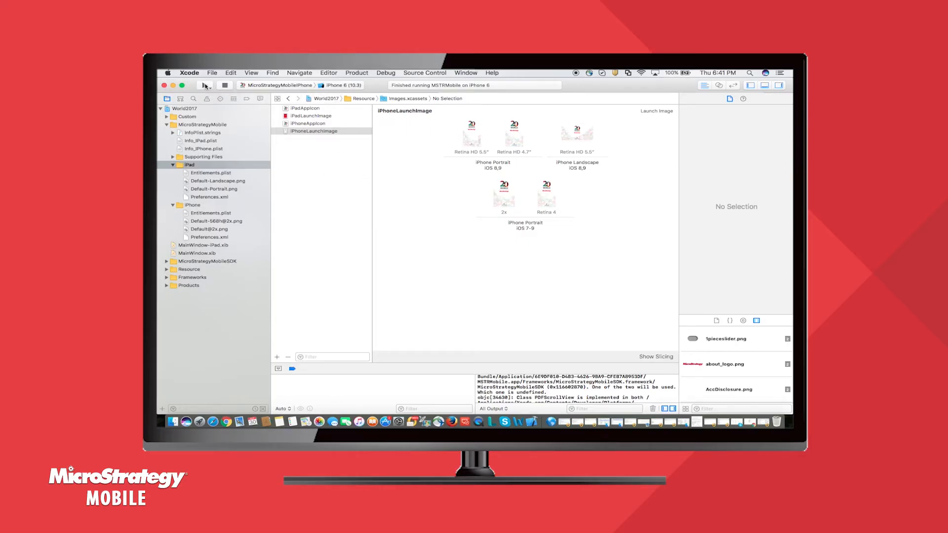
Step: Run on the iPhone 6 simulator and launch World 2017 to show the new splash screen
click(205, 85)
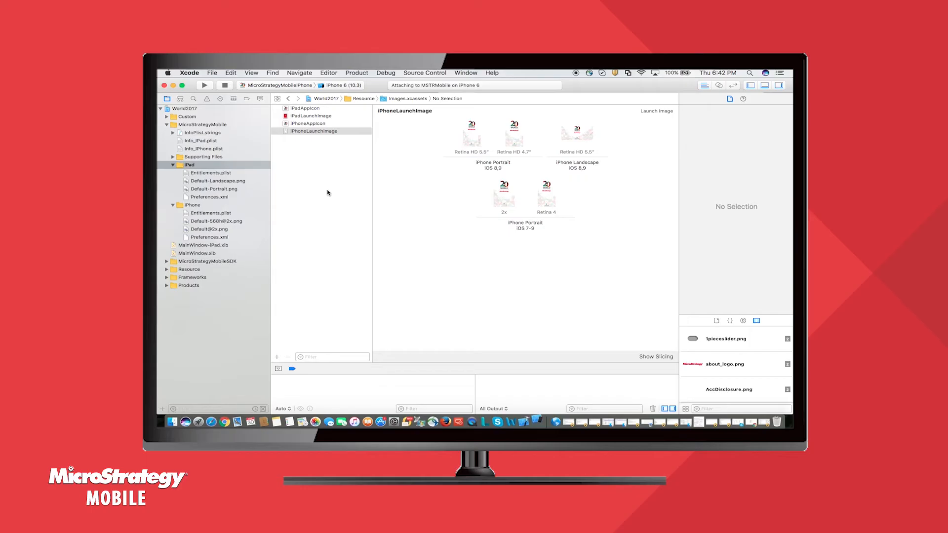
mouse_move(536, 423)
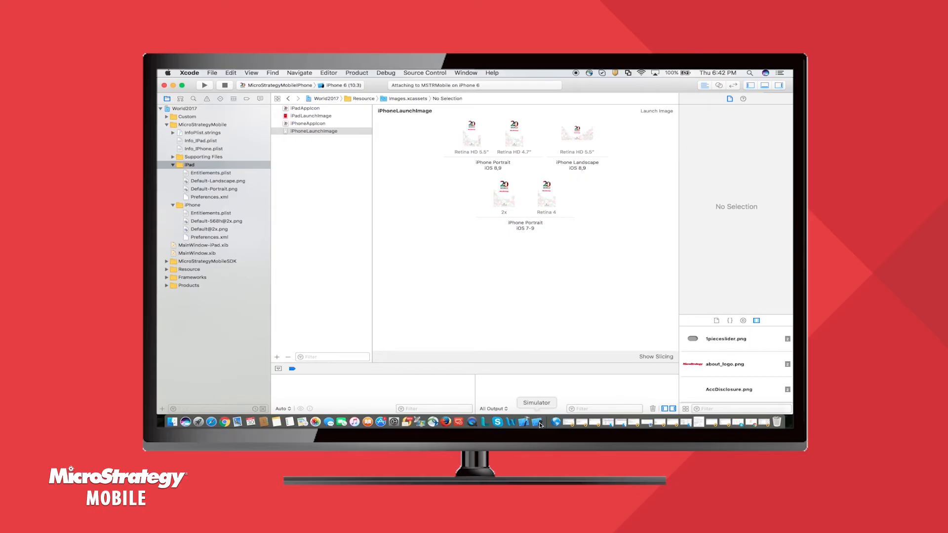
click(538, 421)
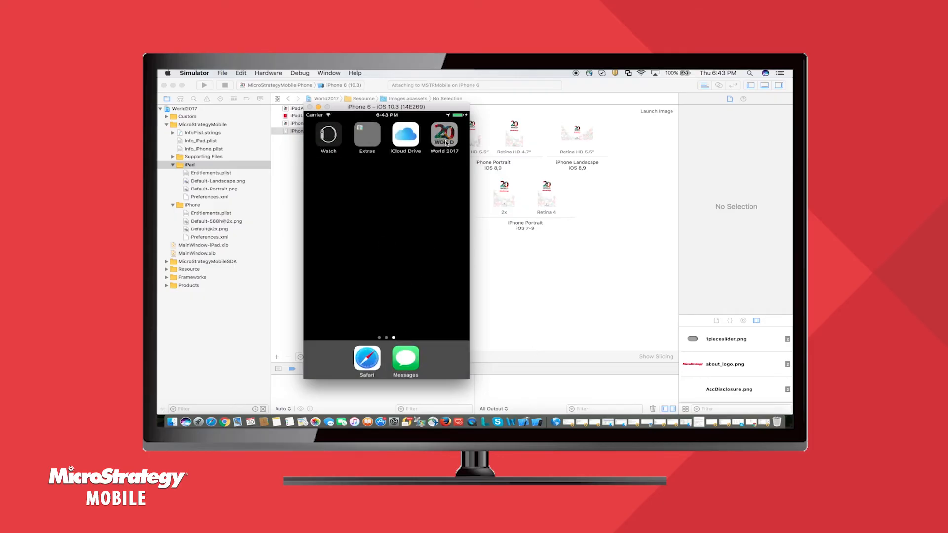
click(444, 136)
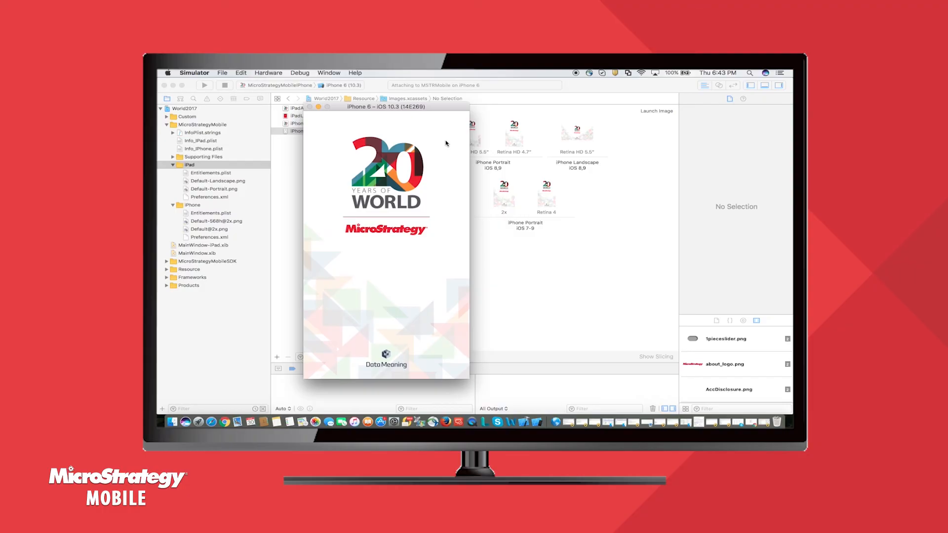